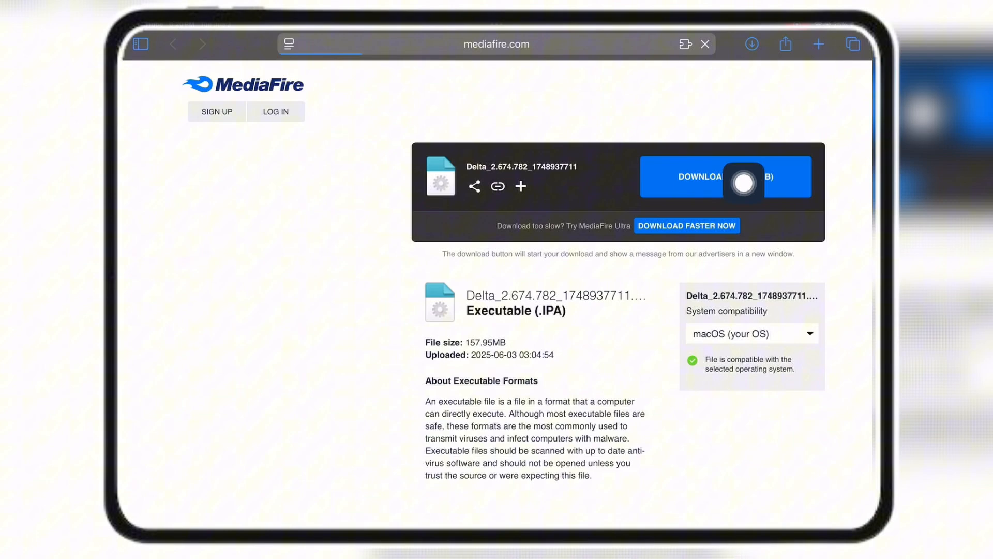
# Download the Delta IPA from MediaFire in Safari, then switch to KSign from the Home Screen.
pyautogui.click(726, 176)
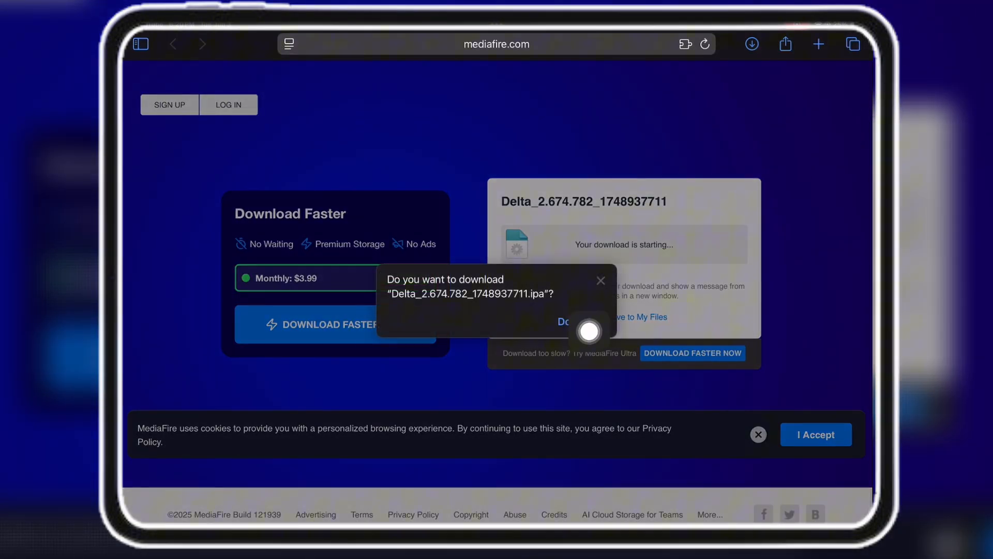
pyautogui.click(563, 321)
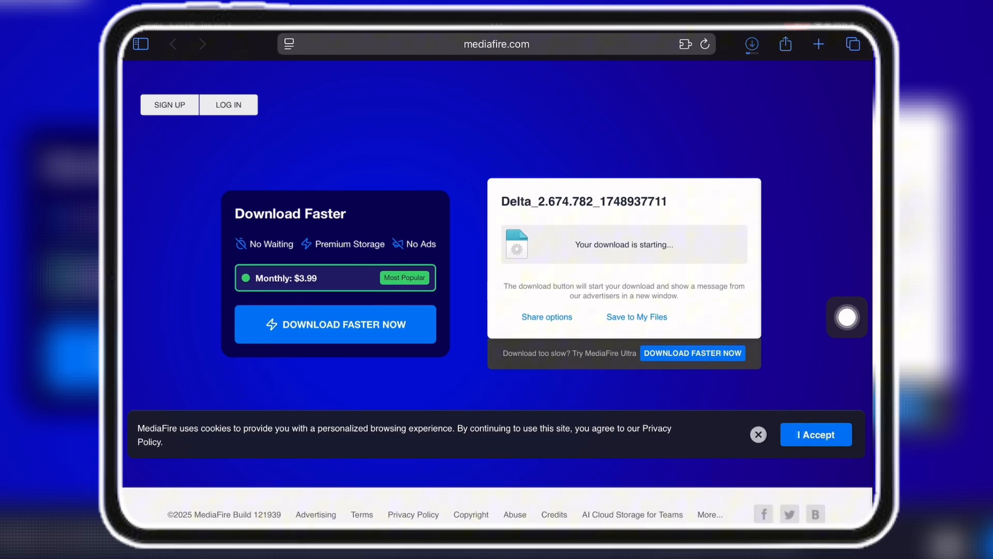
pyautogui.click(752, 44)
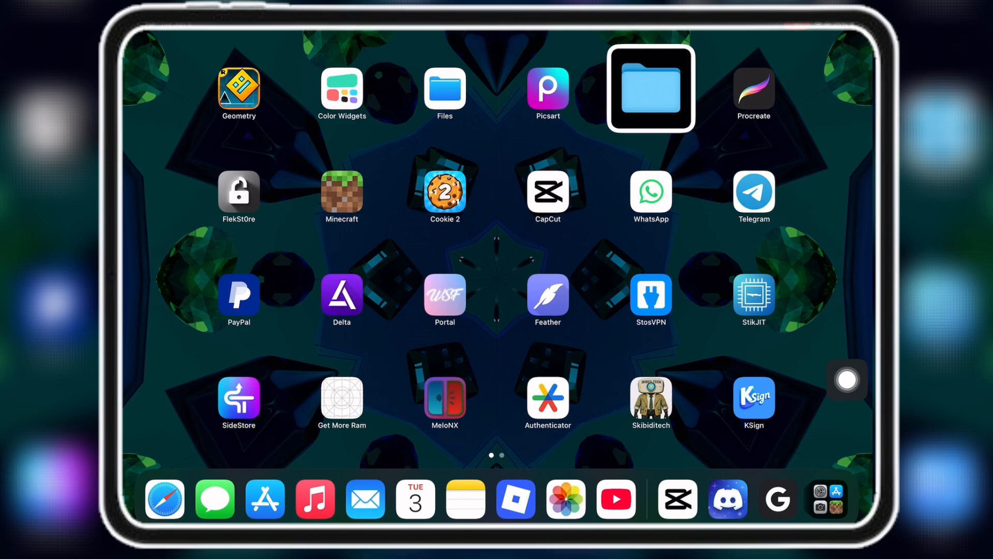
pyautogui.click(650, 87)
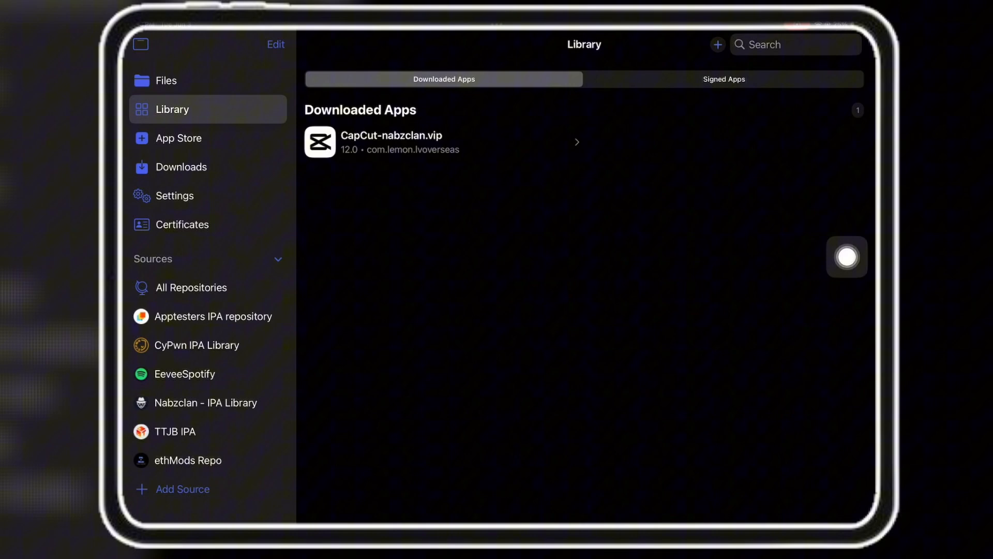
# Import the downloaded Delta .ipa into KSign via Import from Files.
pyautogui.click(718, 45)
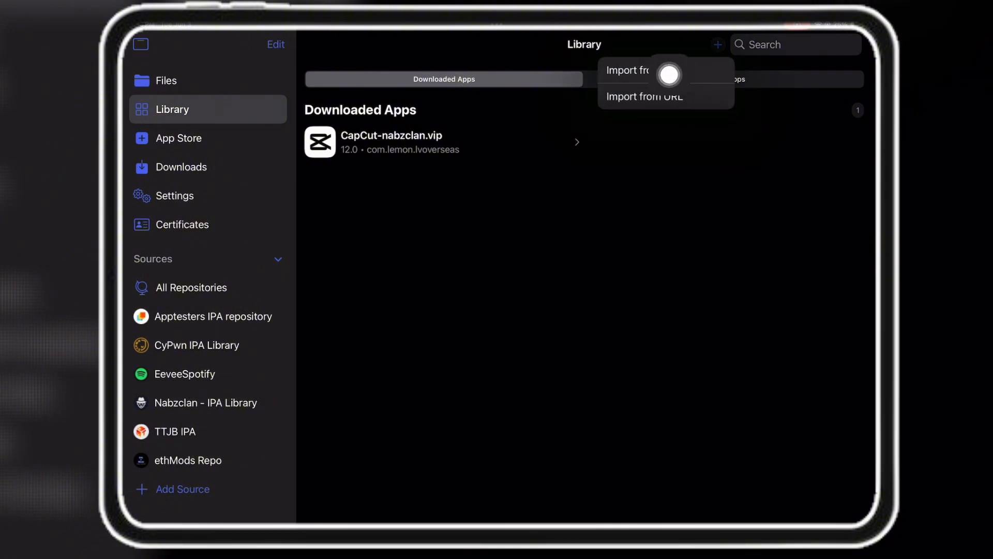
pyautogui.click(623, 71)
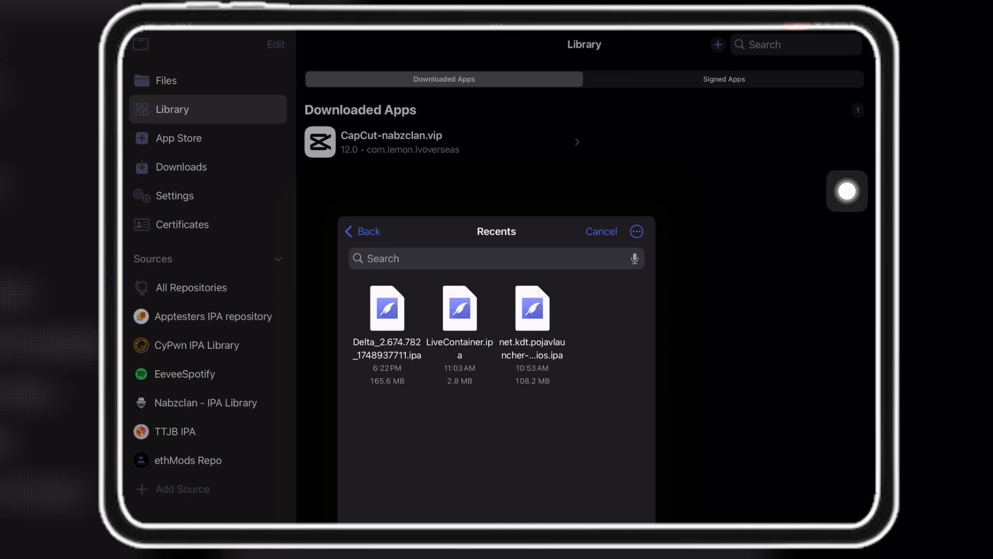
pyautogui.click(386, 309)
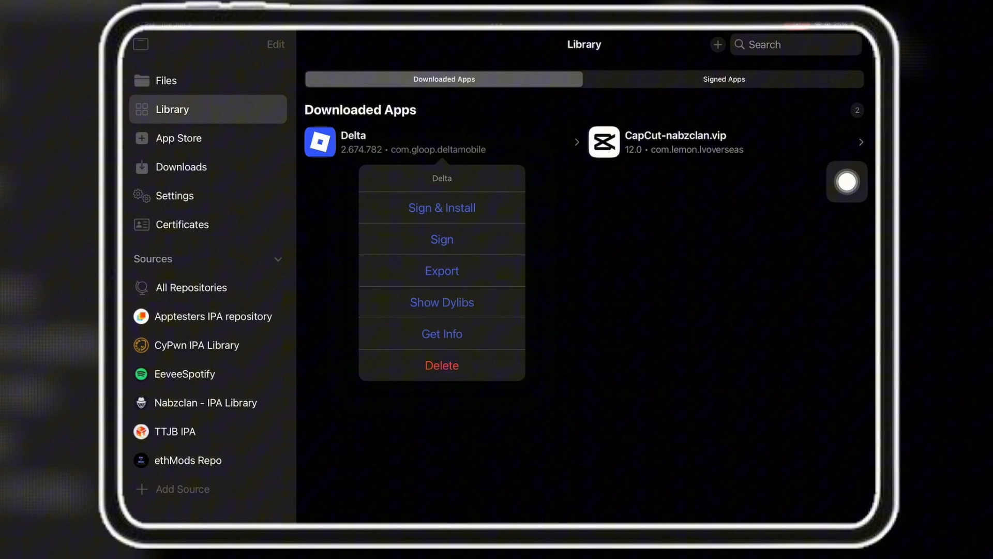
# Sign the imported Delta app with the certificate and install it on the iPad.
pyautogui.click(442, 239)
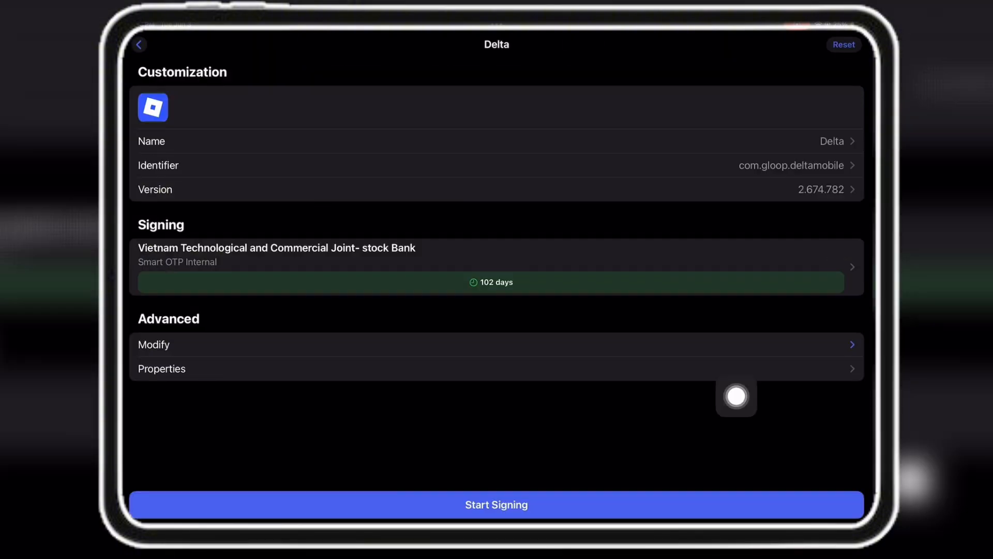
pyautogui.click(496, 503)
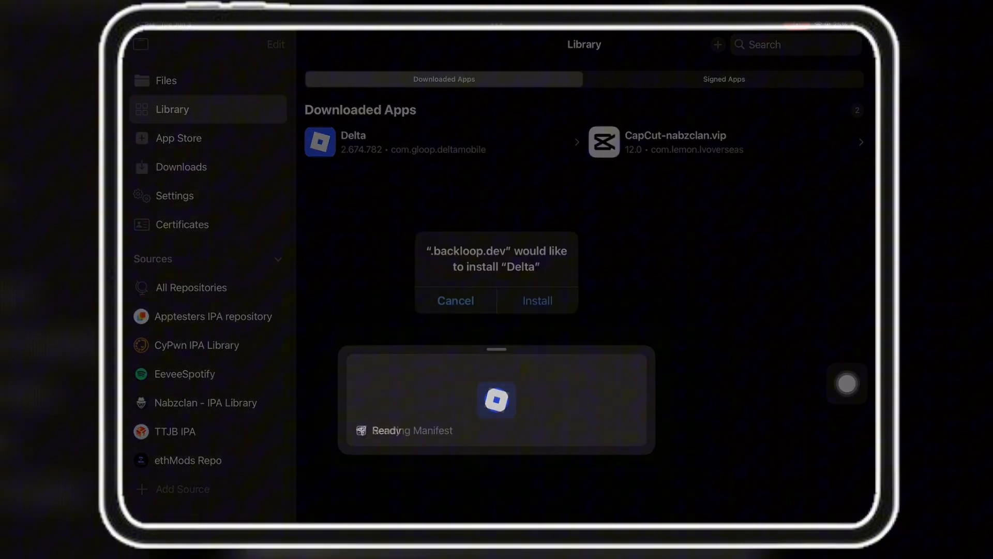
pyautogui.click(537, 300)
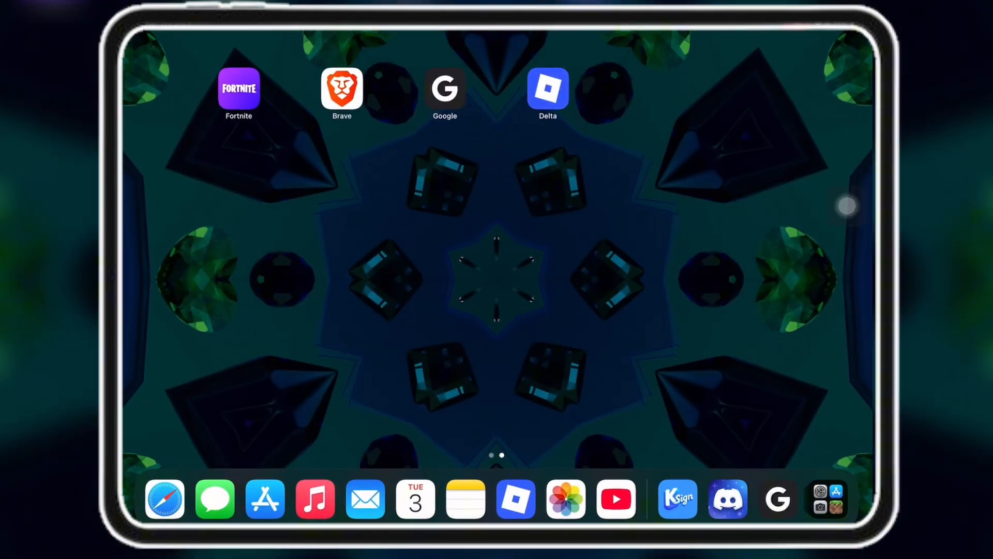
# Launch the installed Delta app to its Roblox welcome screen.
pyautogui.click(515, 499)
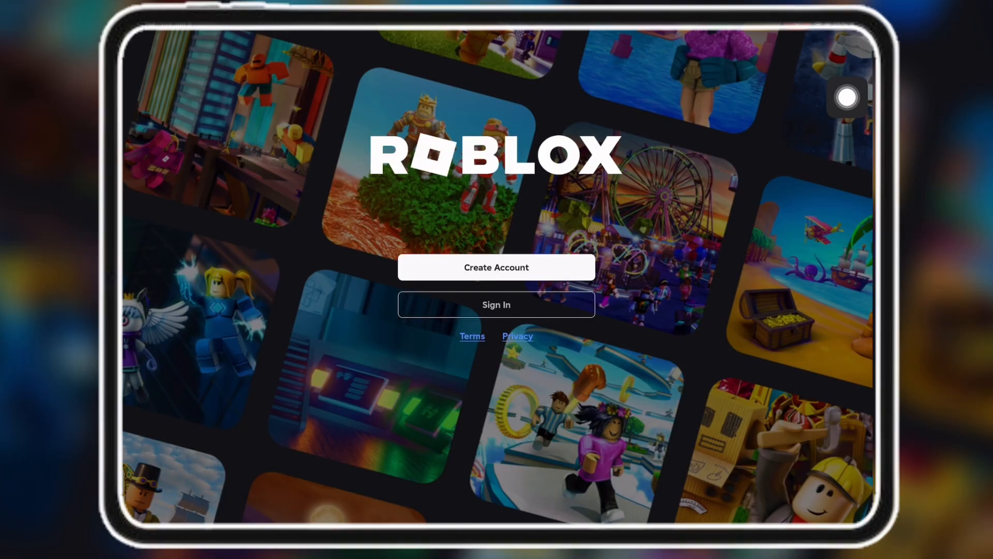